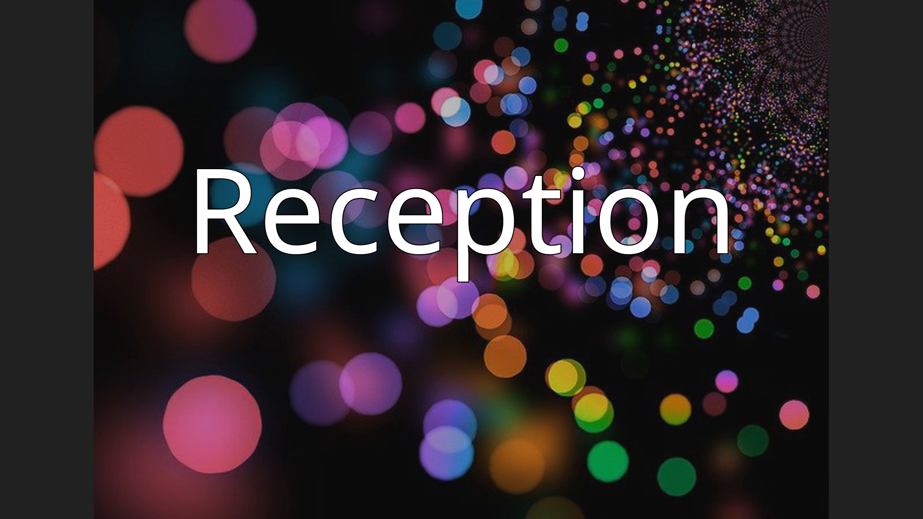
key(Right)
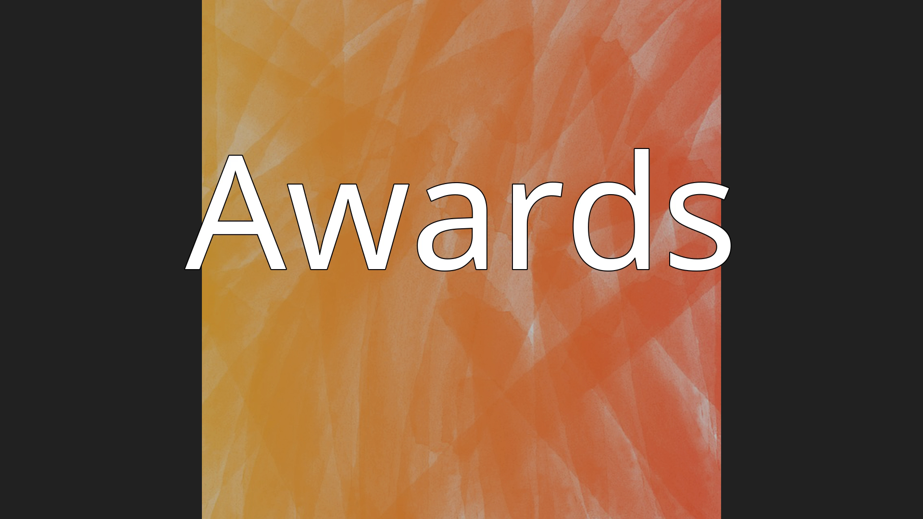